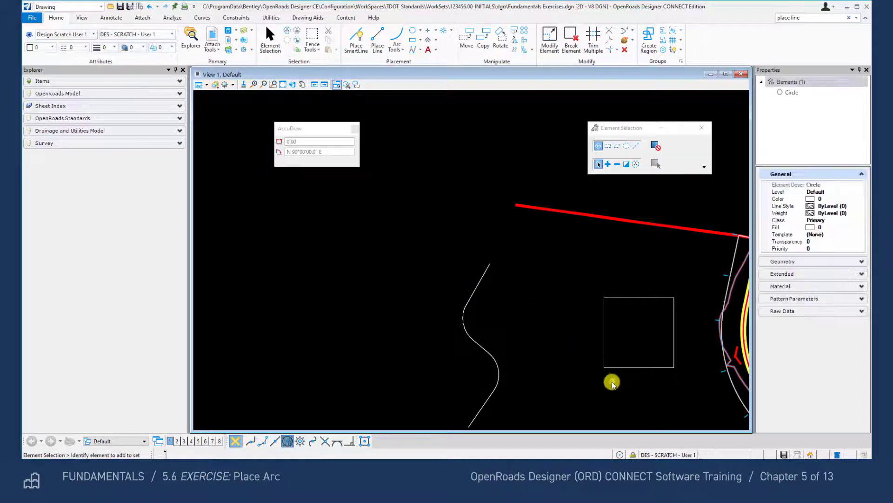
- Deselect the circle, enable Key Point Snap, and start the Place Arc tool
click(260, 440)
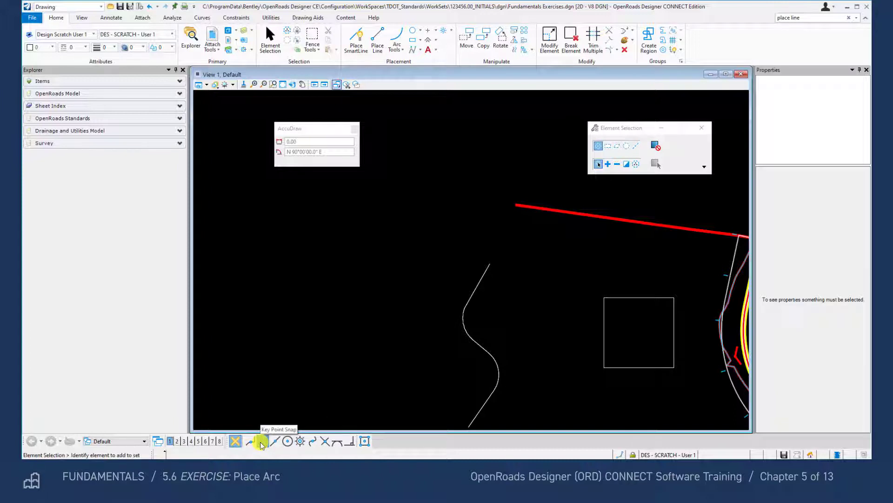
click(396, 40)
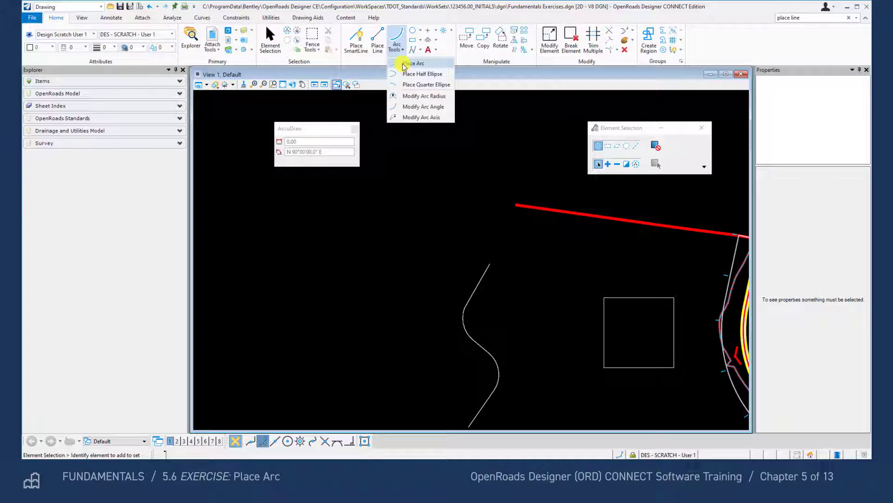
click(413, 62)
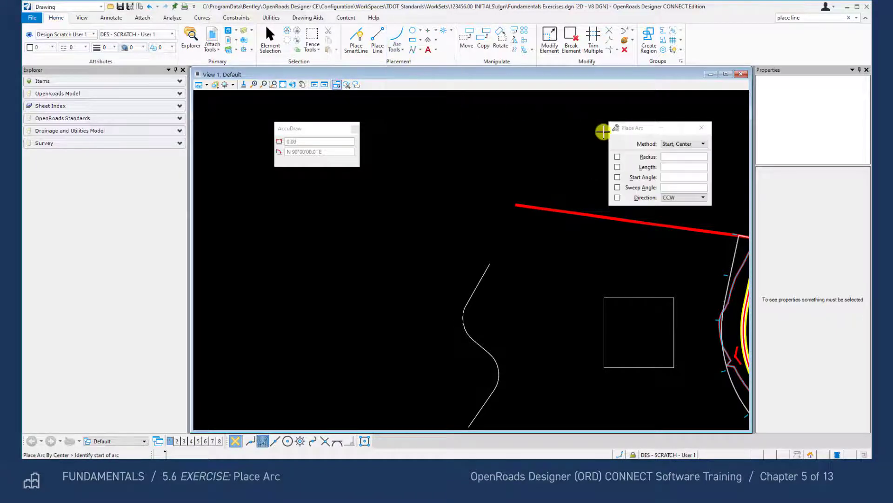
- Use the Center, Start method with the radius locked at 250
click(703, 143)
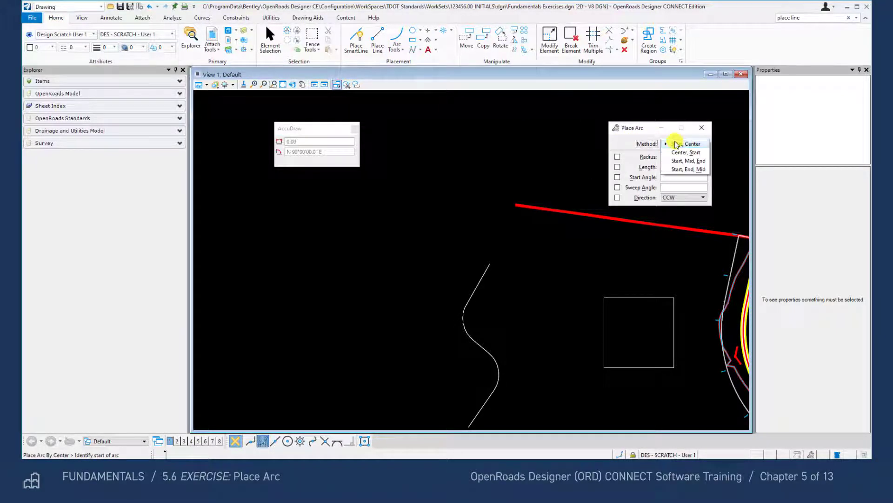
click(686, 151)
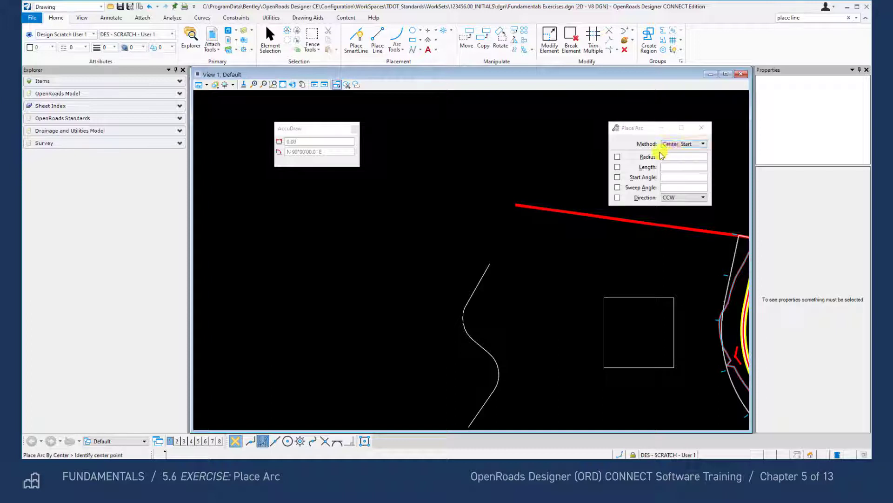
click(618, 156)
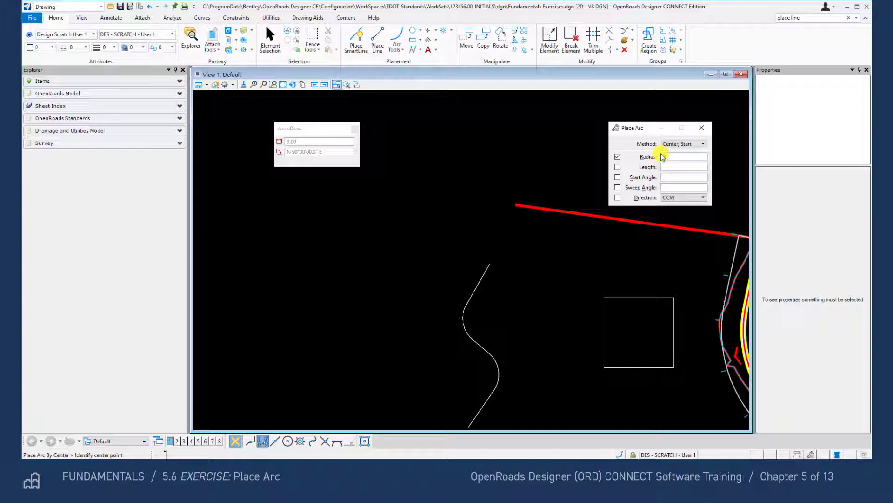
text(250.00)
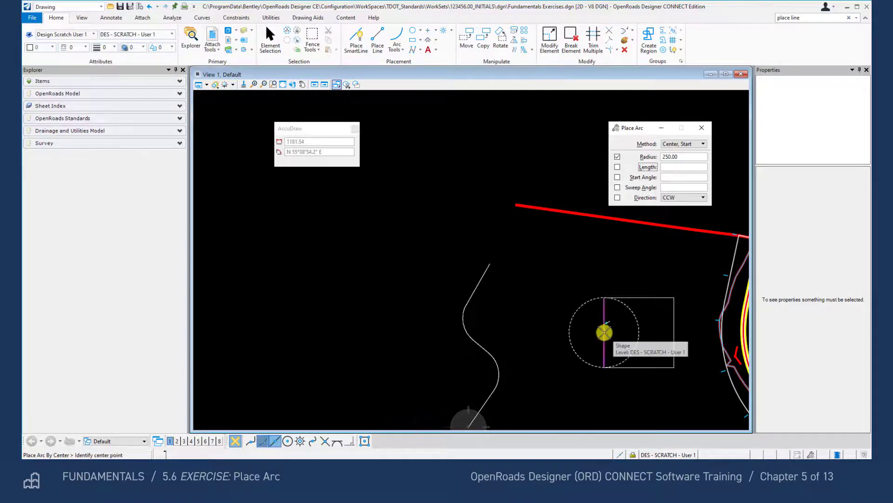
- Place a 250-radius half-circle arc centered at the square's left-edge midpoint, sweeping left
click(603, 332)
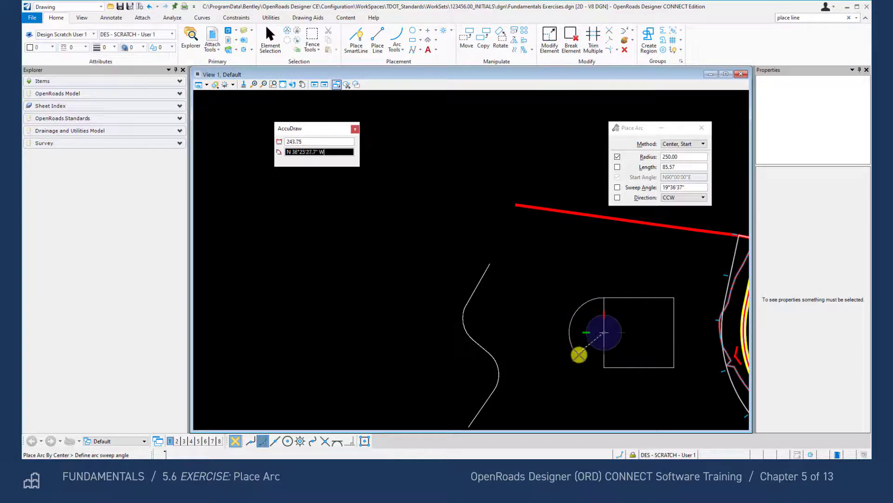
click(601, 368)
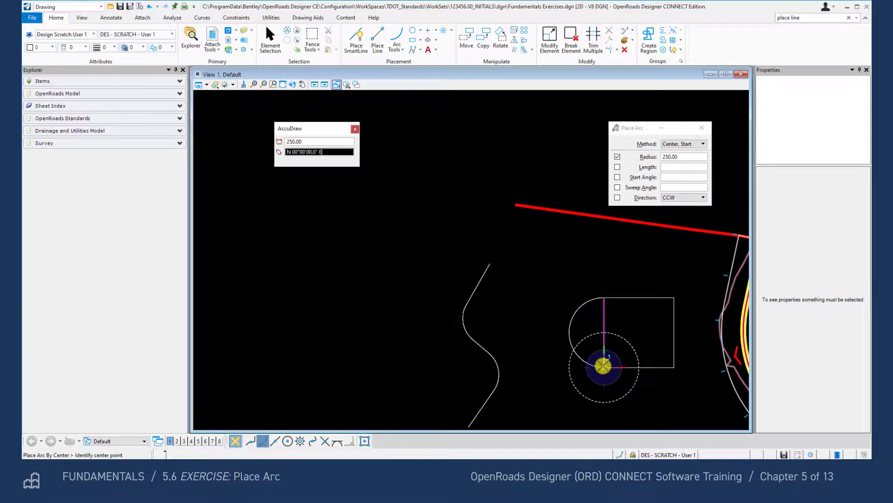
mouse_move(569, 382)
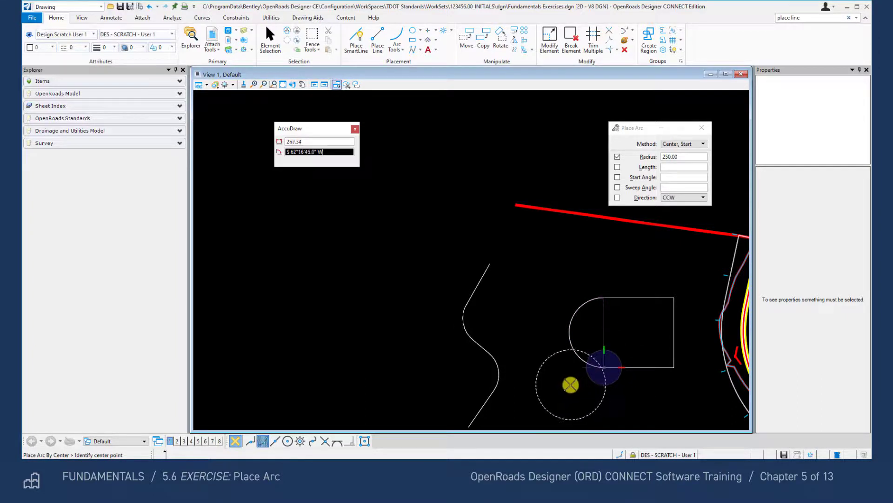